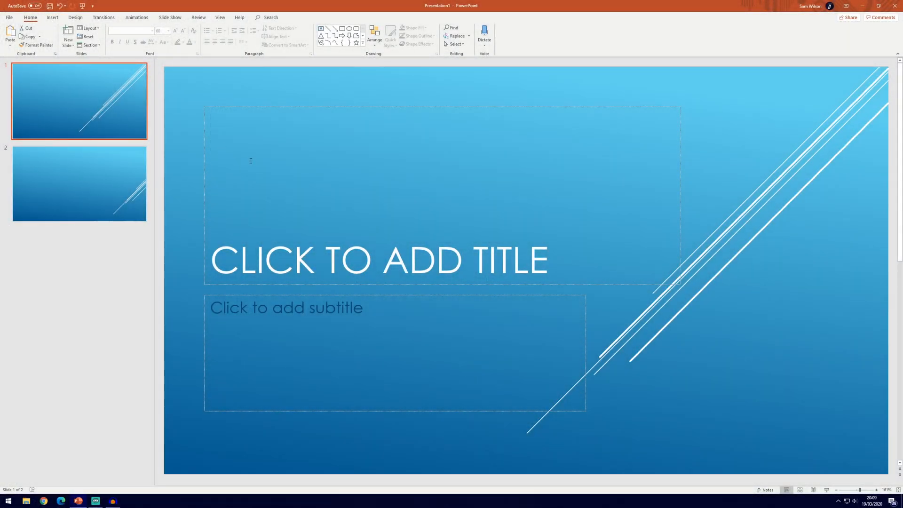
- Switch the ribbon to the Design tab to show theme options
click(75, 17)
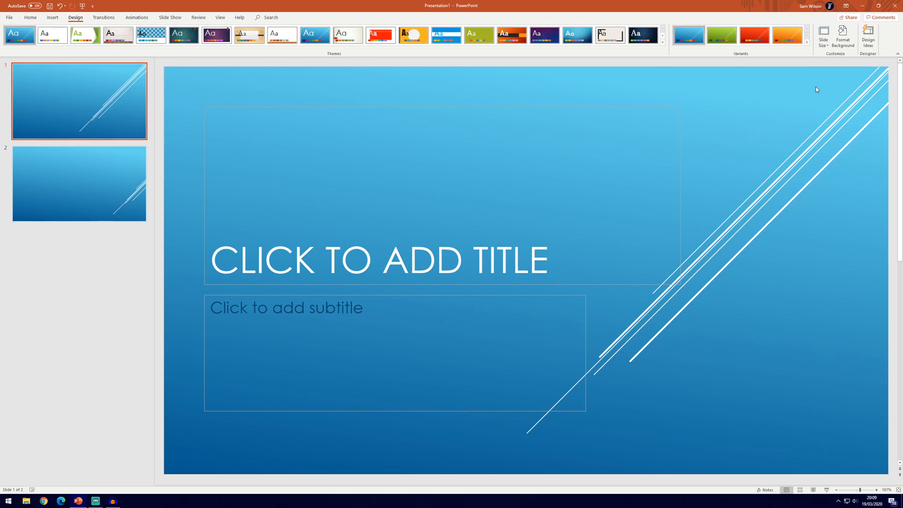
mouse_move(823, 34)
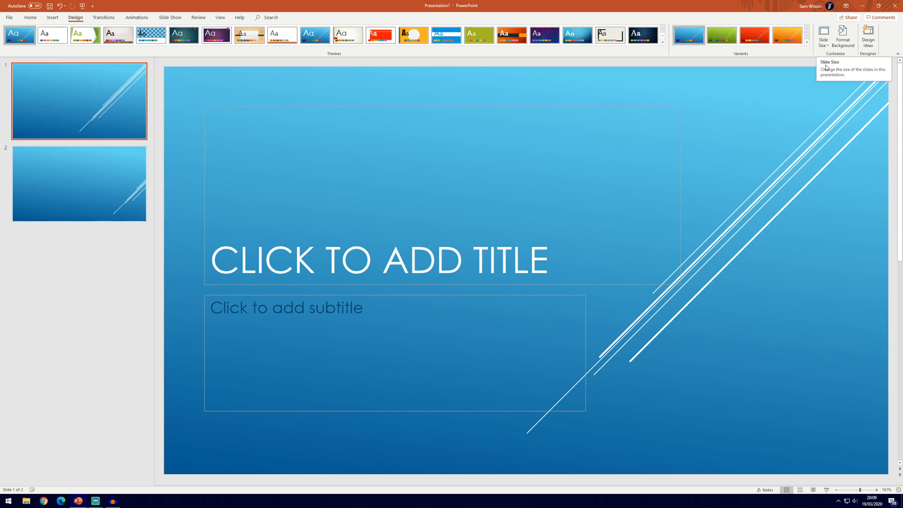
- Expand the Slide Size dropdown in the Customize group
click(823, 35)
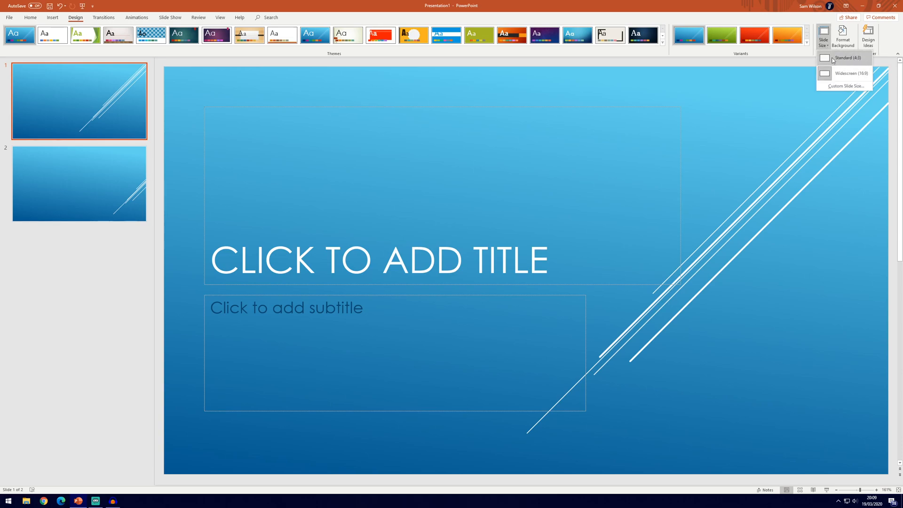
mouse_move(850, 74)
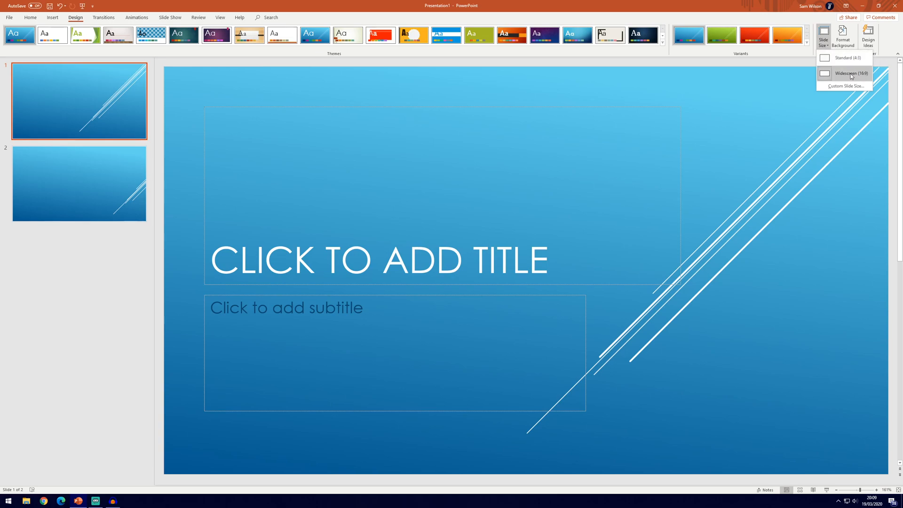
mouse_move(850, 85)
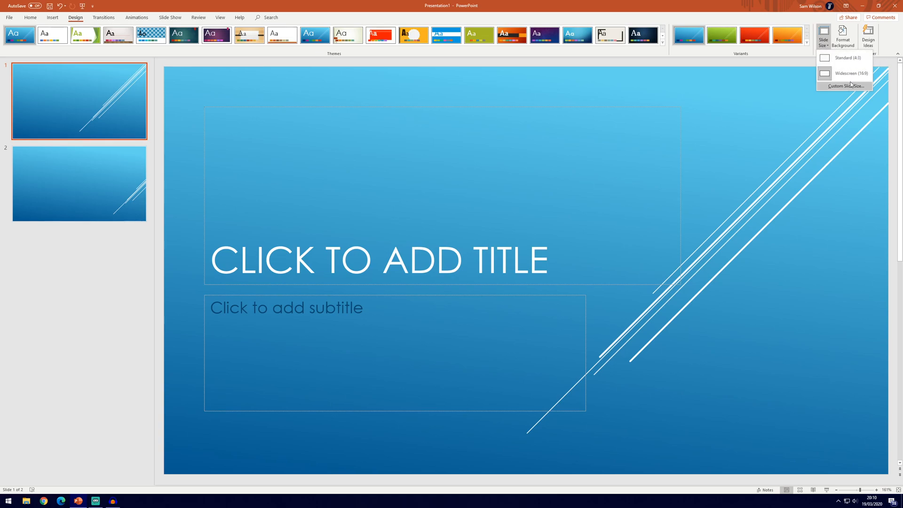
mouse_move(847, 73)
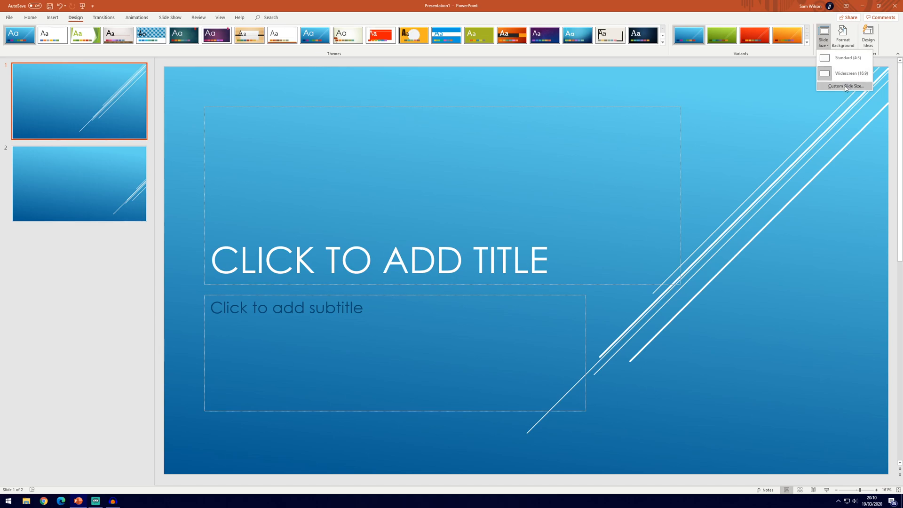
- Choose Custom Slide Size and begin replacing the width with 2560px
click(844, 86)
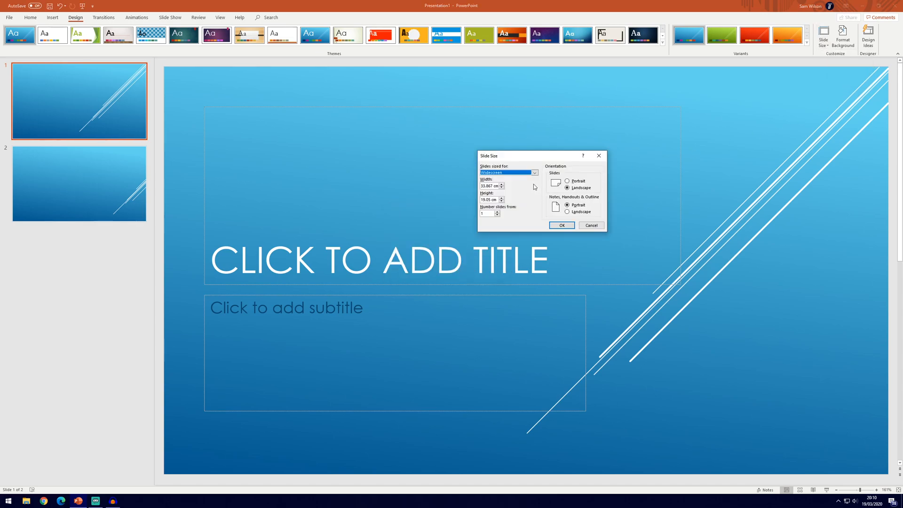
click(534, 173)
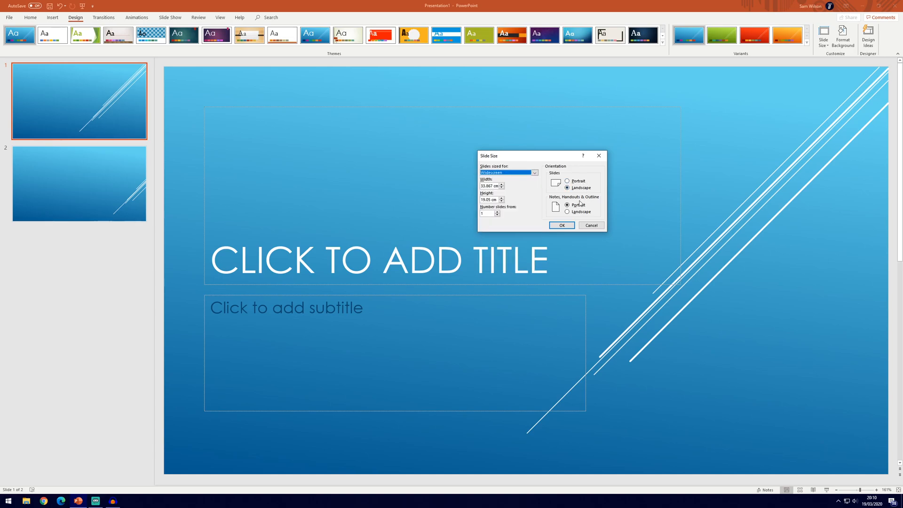
click(568, 205)
text(25)
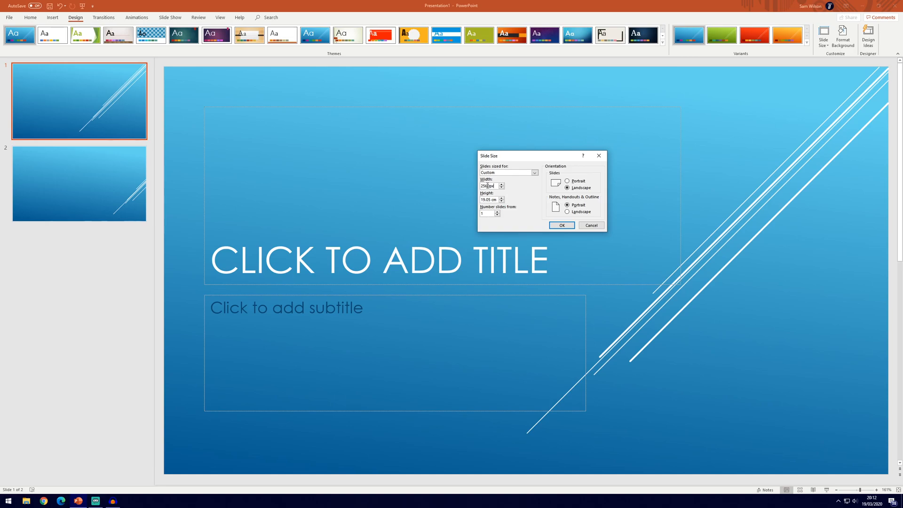
- Set the slide height to 1440px, giving 67.733 × 38.1 cm
click(502, 185)
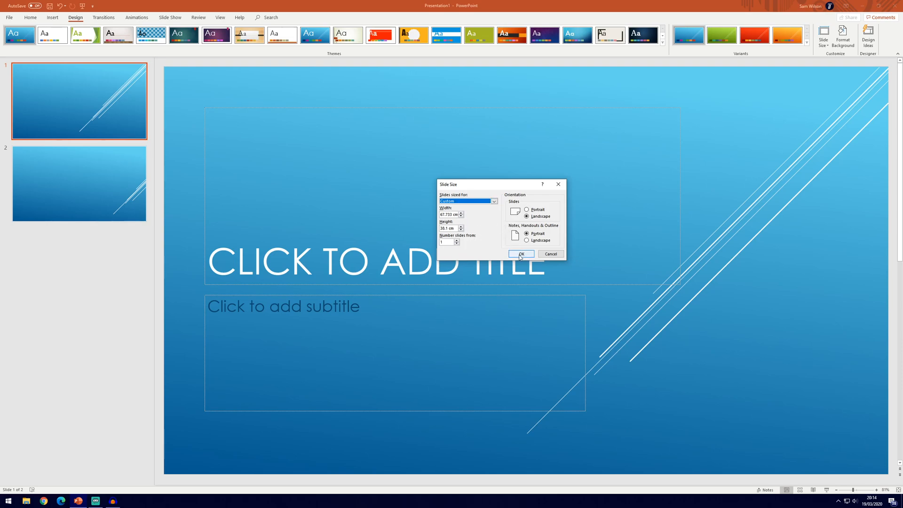
- Confirm the 67.733 × 38.1 cm size and maximize the slide content
click(519, 254)
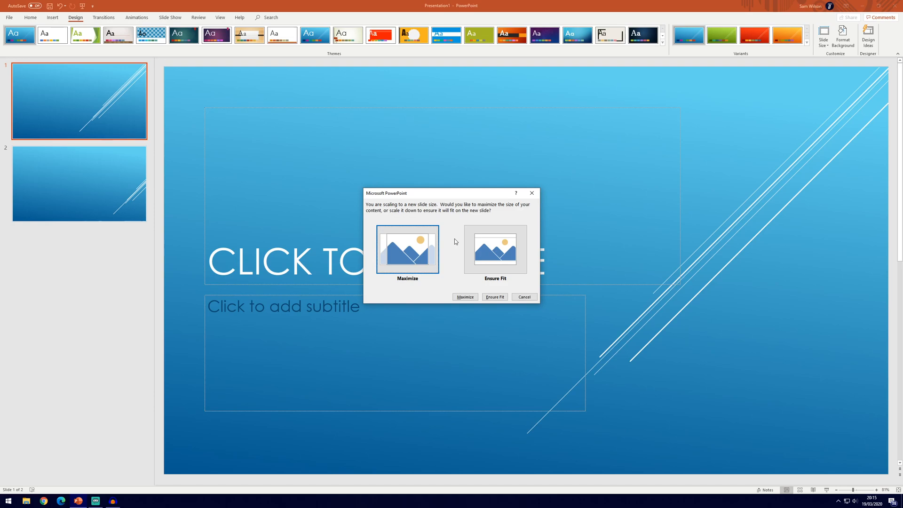
mouse_move(458, 240)
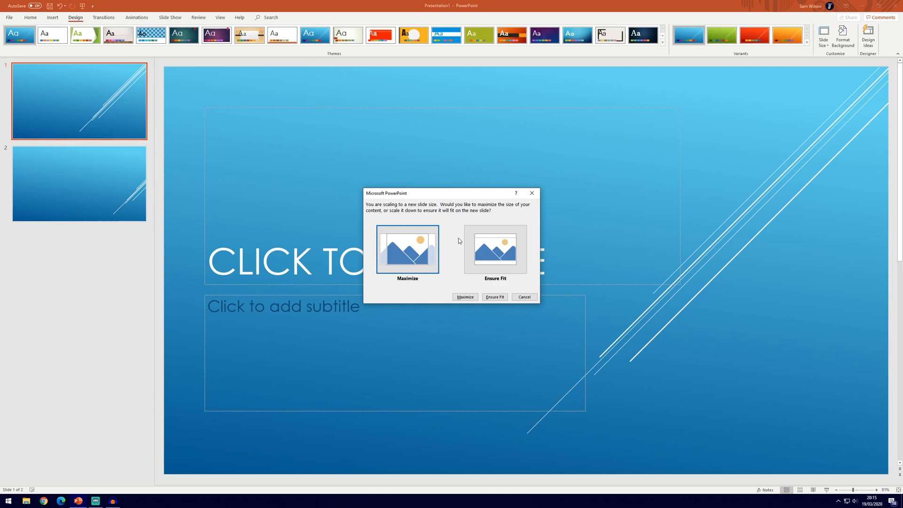
mouse_move(456, 254)
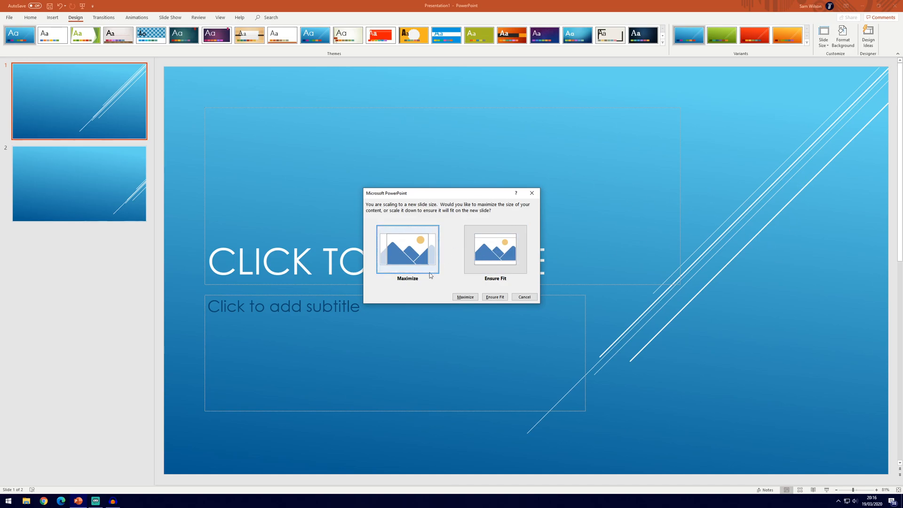
click(493, 297)
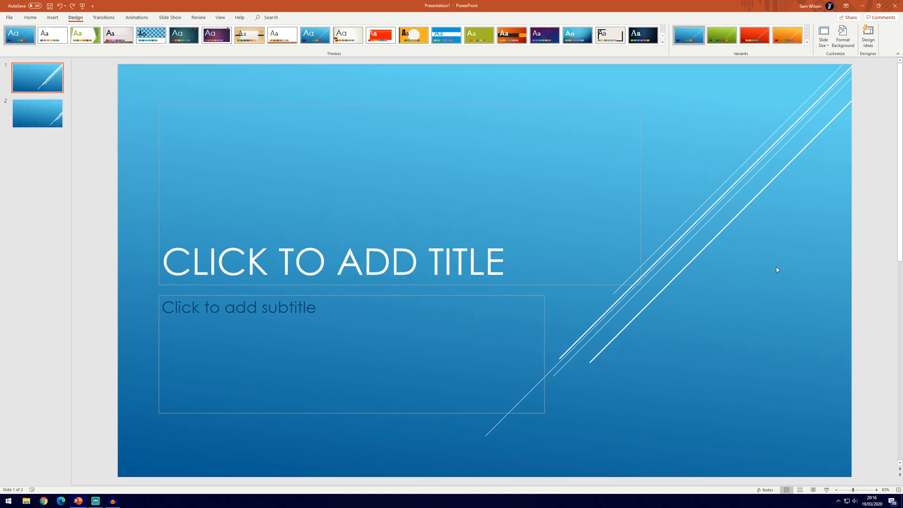